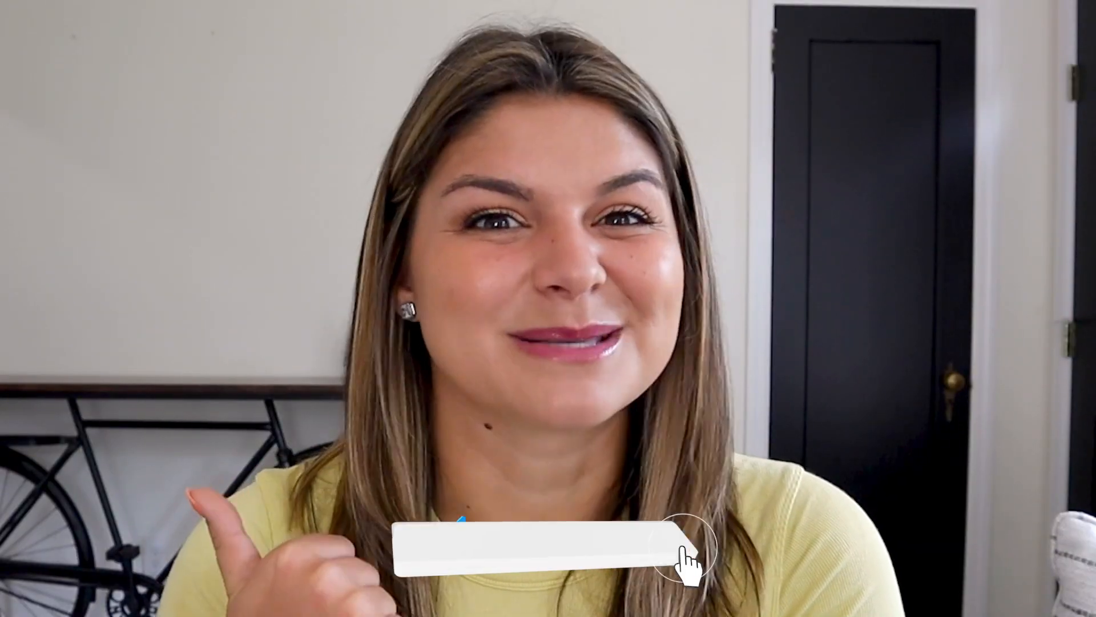
click(688, 552)
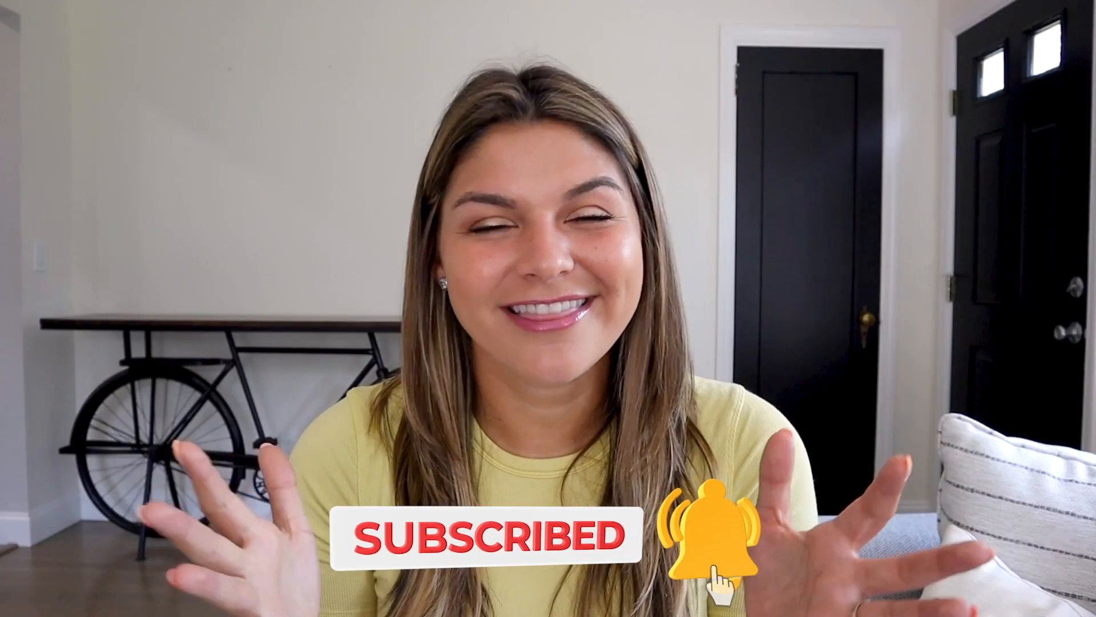